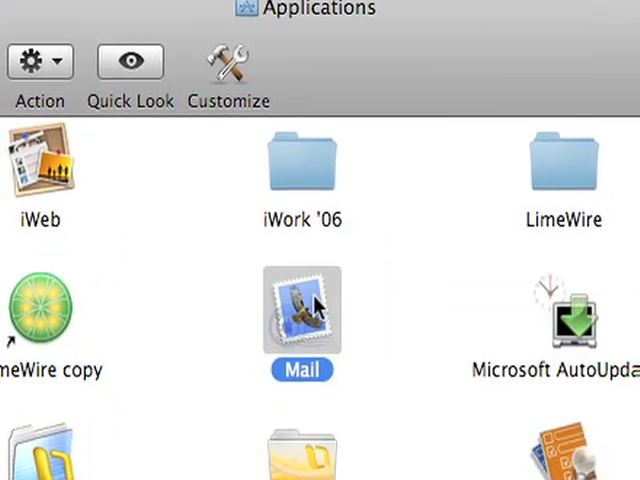
Scroll the Finder Applications folder and launch PwnageTool
scroll(down, 3)
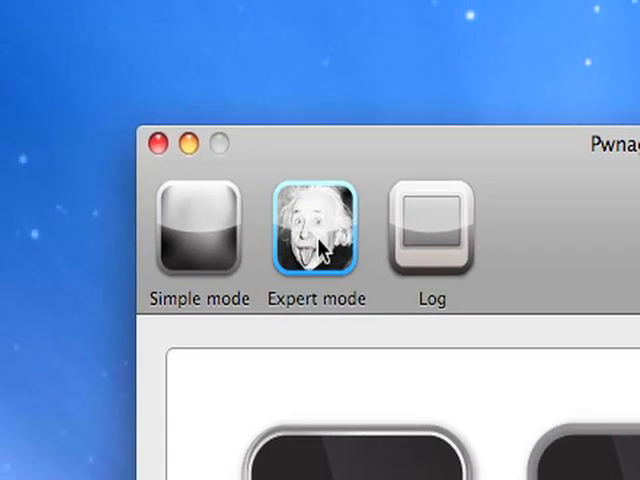
Choose Expert mode and load the iPhone 3G firmware IPSW from the Desktop
click(317, 230)
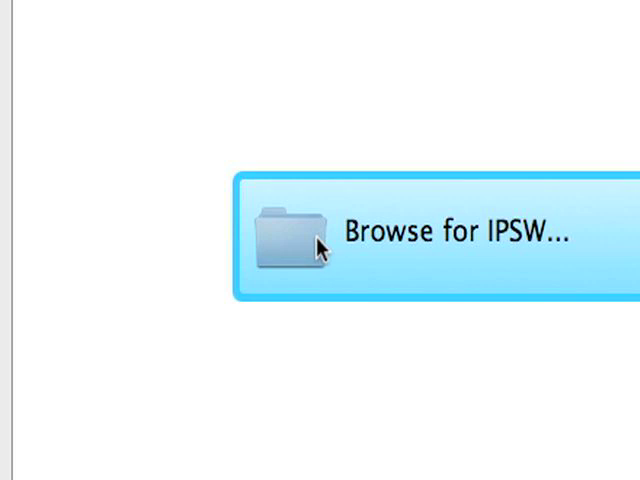
click(320, 235)
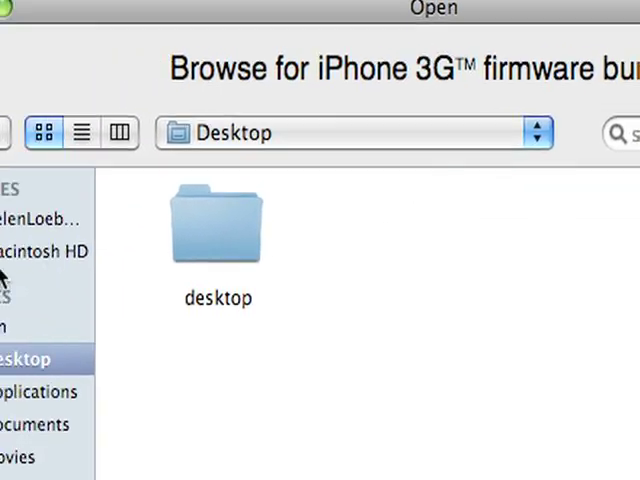
click(281, 231)
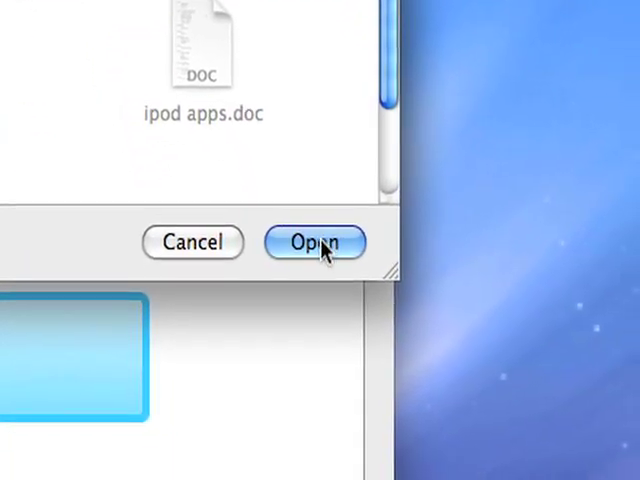
click(314, 243)
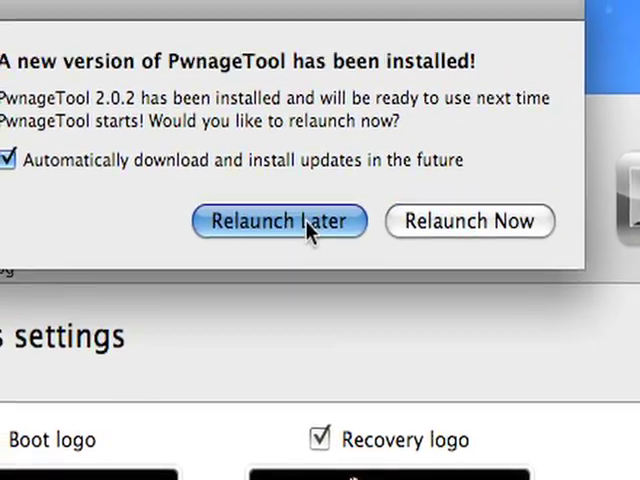
Choose Relaunch Later, then scroll through the Boot logo and Recovery logo settings
click(279, 221)
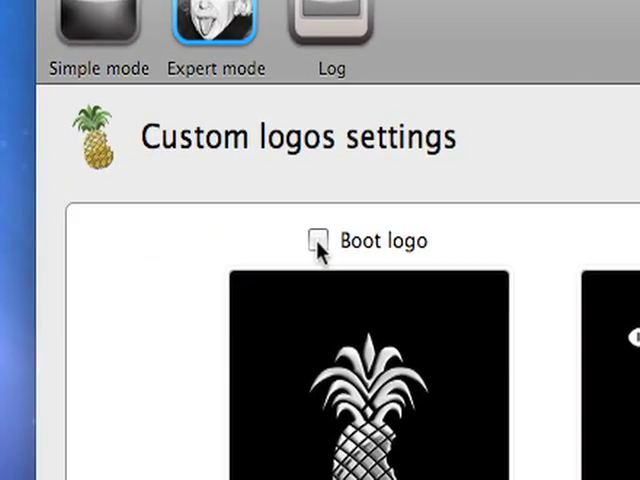
scroll(down, 3)
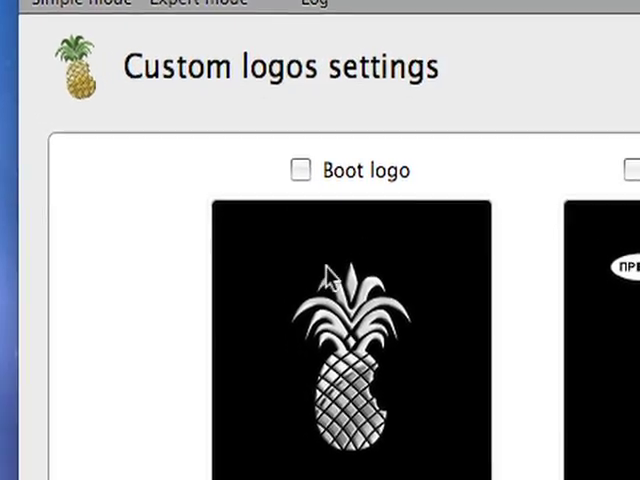
scroll(down, 3)
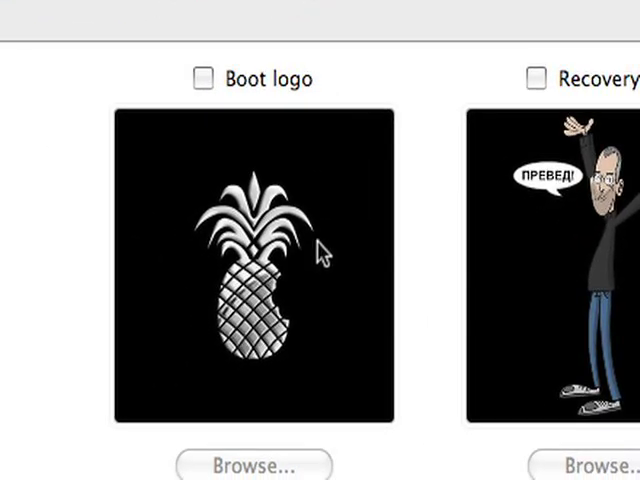
scroll(down, 3)
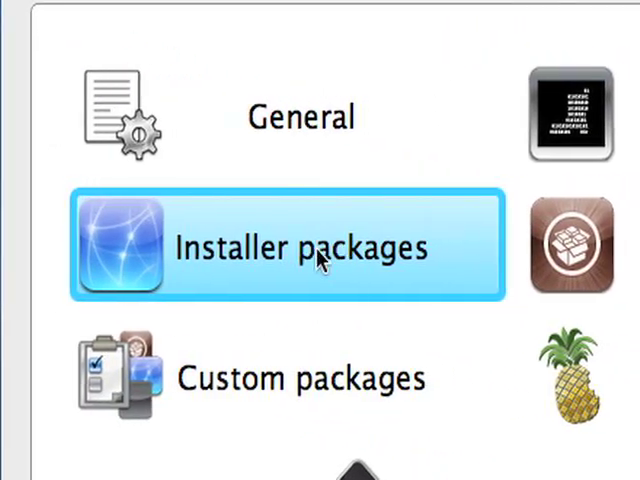
Review the Installer packages sources, then select Build and start compiling the custom IPSW
click(290, 247)
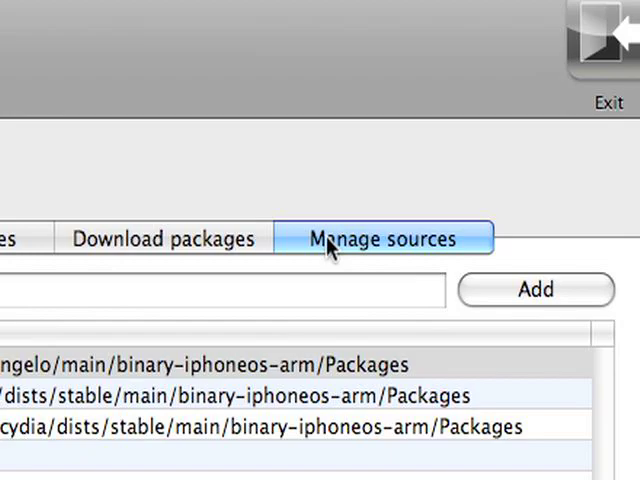
click(378, 238)
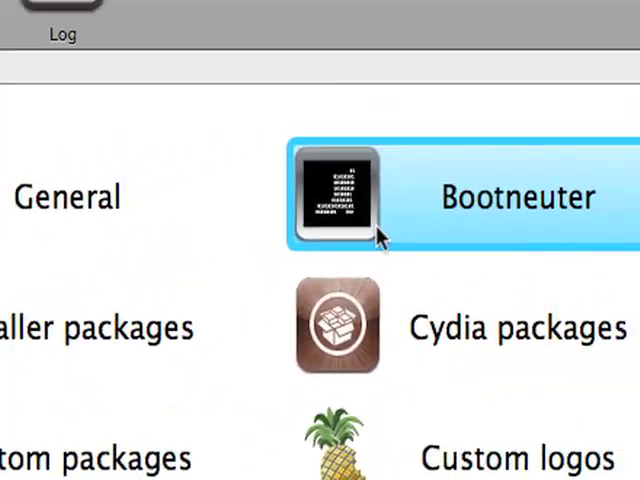
scroll(down, 3)
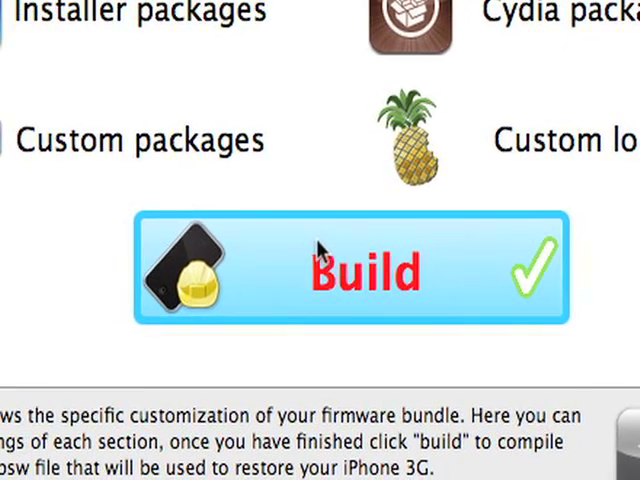
click(350, 270)
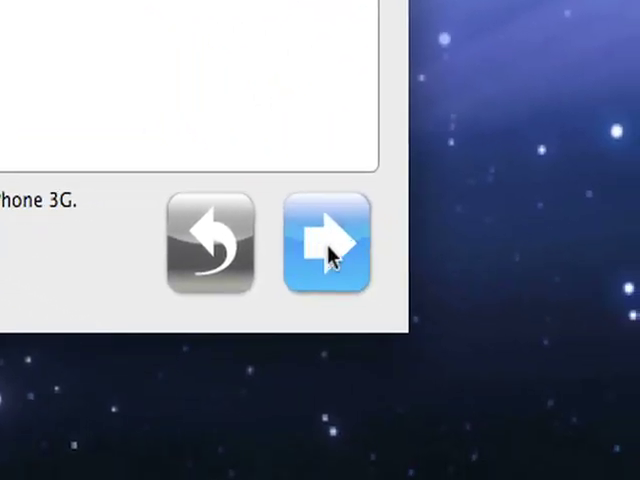
click(327, 240)
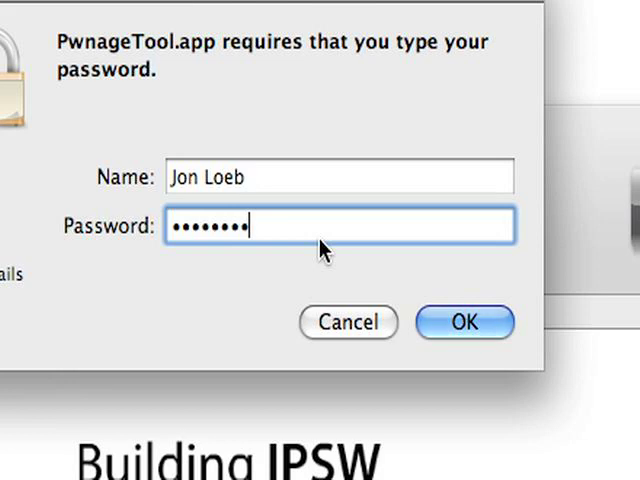
Confirm the administrator password so the custom iPhone 3G IPSW starts building
click(464, 322)
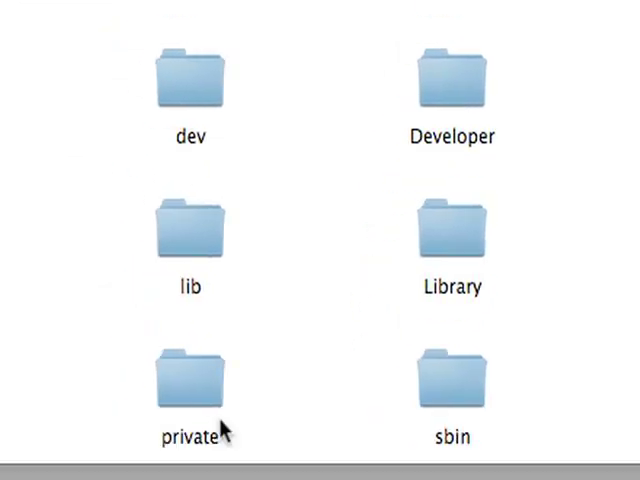
scroll(down, 3)
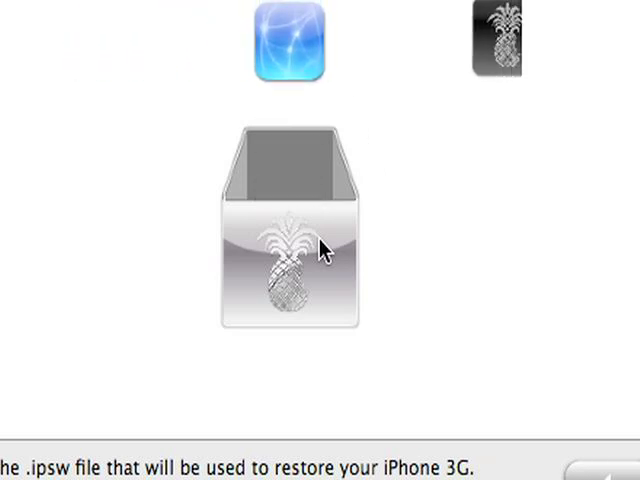
drag(290, 45, 290, 120)
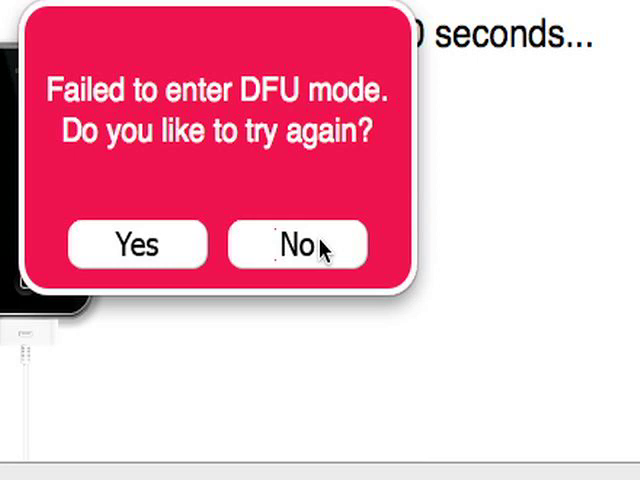
click(298, 244)
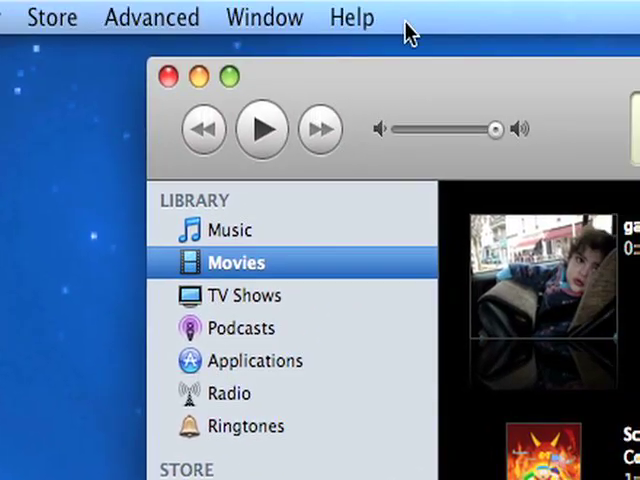
Select Party Shuffle and scroll the sidebar until the iPhone appears under DEVICES
scroll(down, 3)
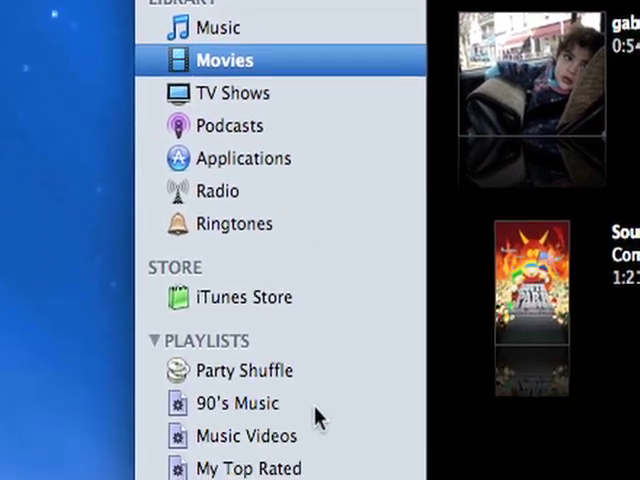
click(241, 370)
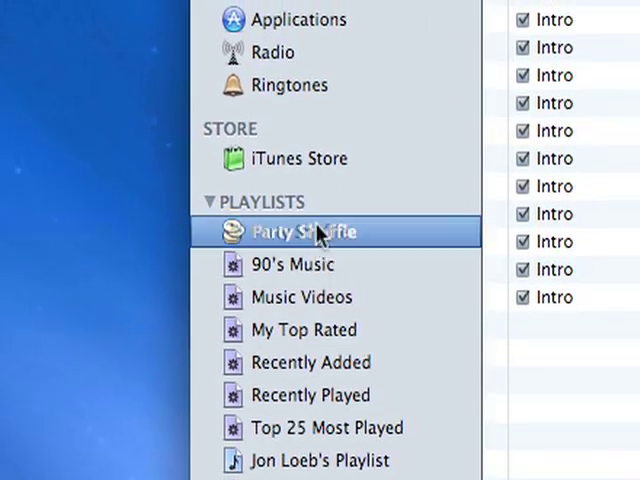
scroll(up, 3)
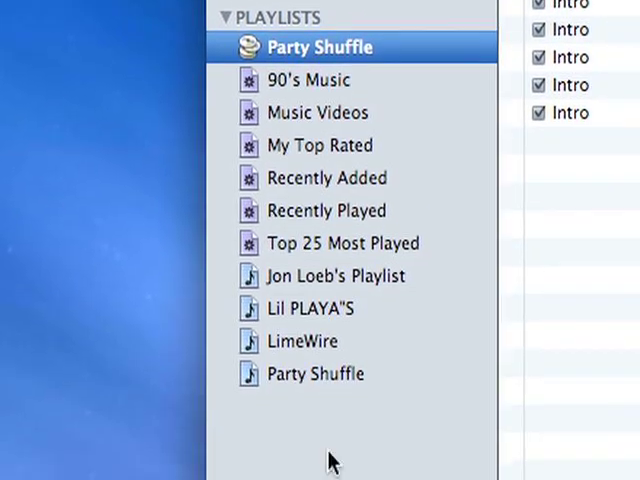
scroll(up, 3)
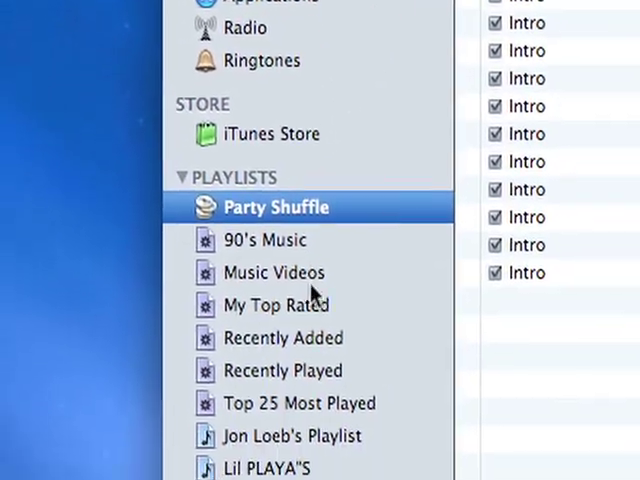
scroll(down, 3)
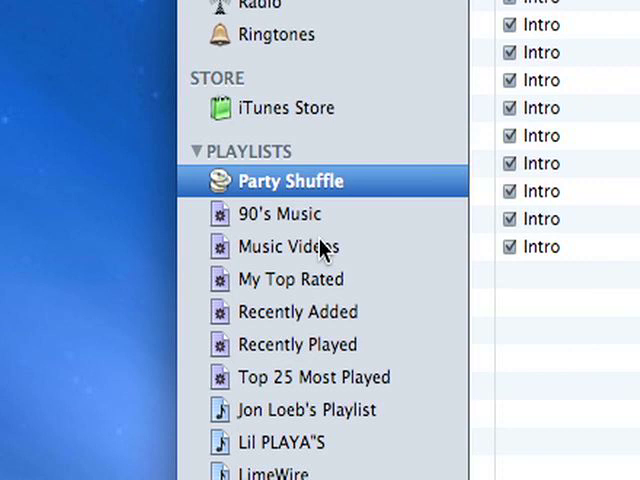
scroll(up, 3)
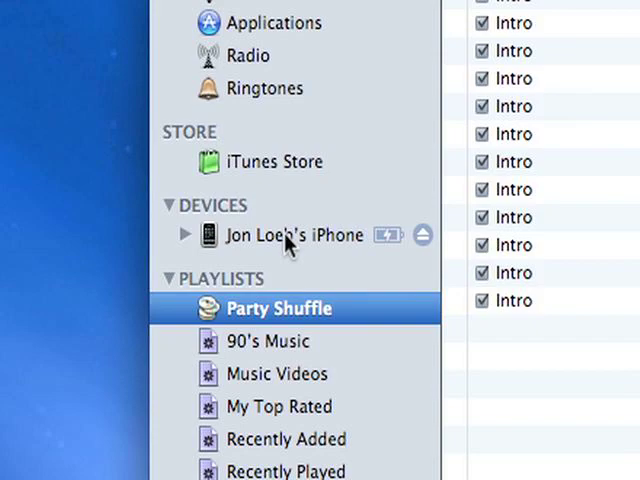
Select the iPhone under DEVICES to show its Summary with update, restore and sync options
click(290, 235)
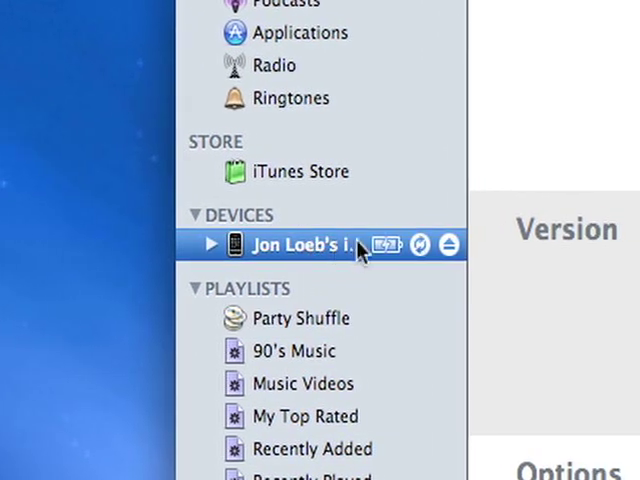
click(300, 244)
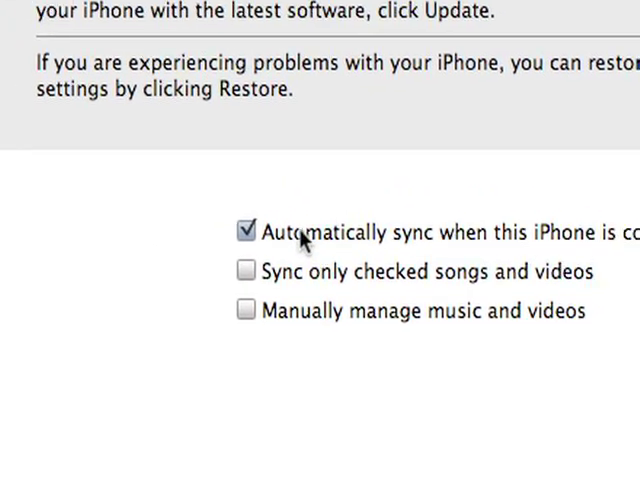
scroll(up, 3)
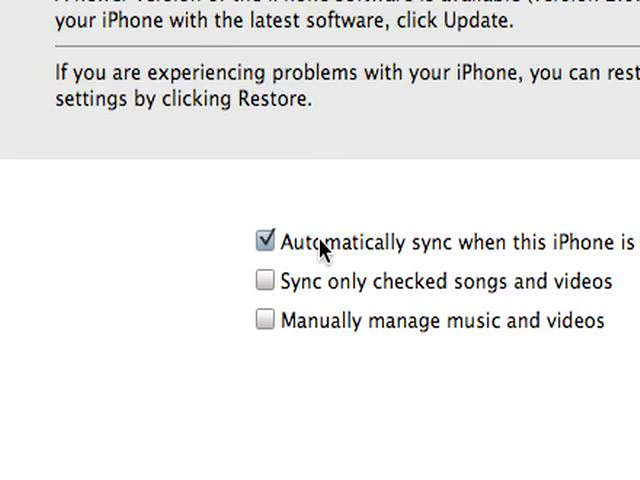